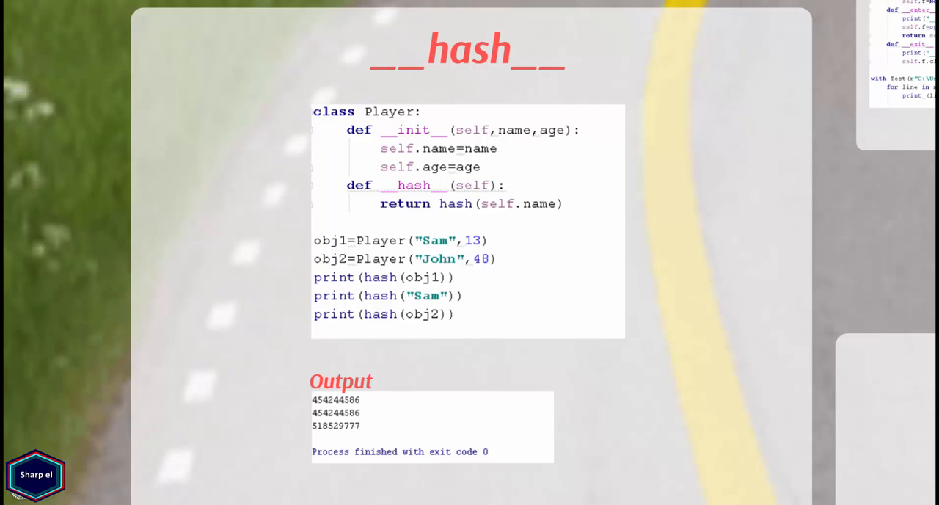
drag(346, 185, 562, 203)
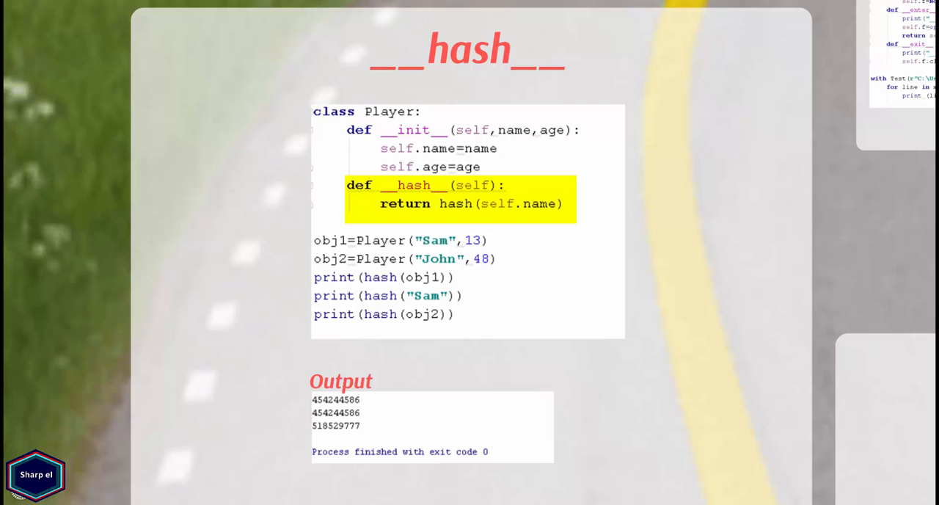
click(468, 195)
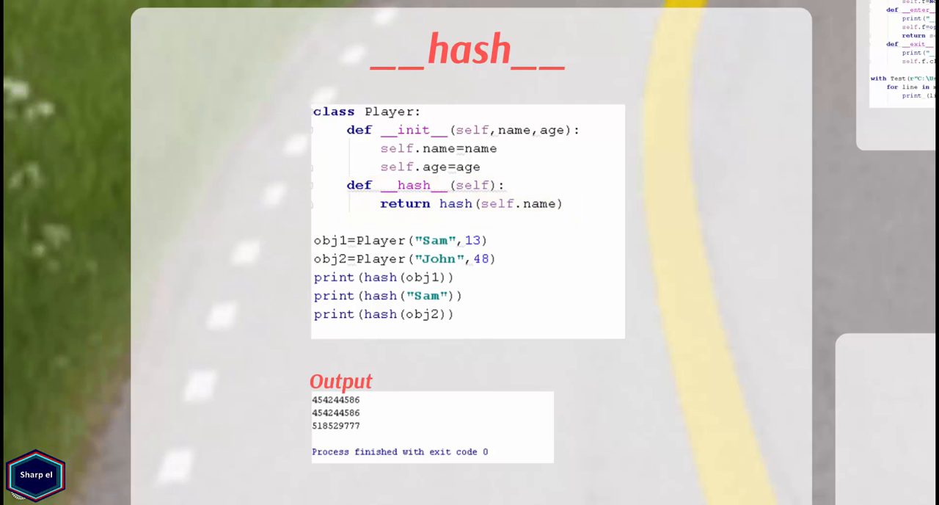
drag(313, 276, 464, 295)
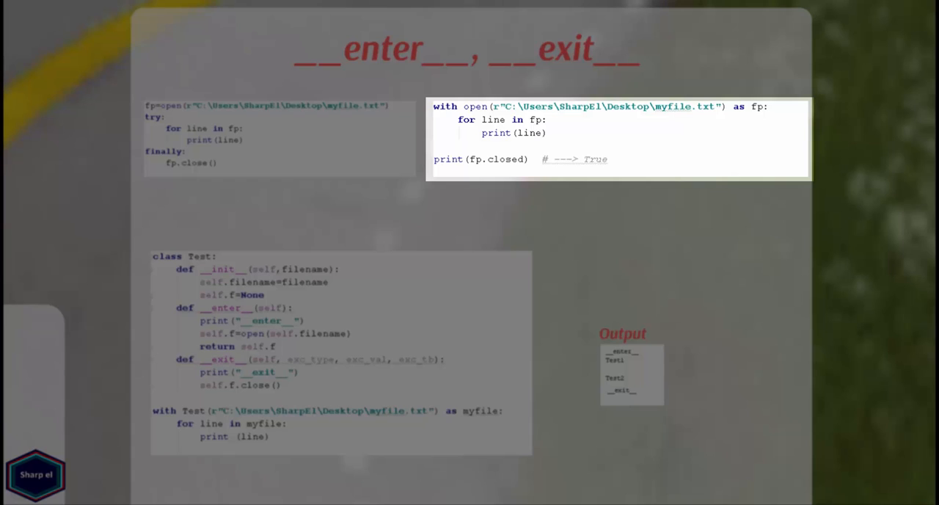
double_click(497, 159)
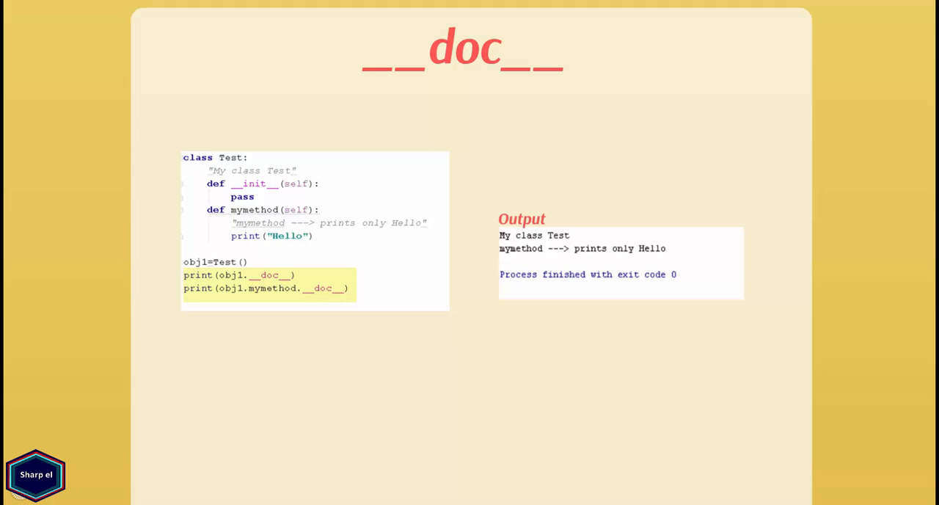
key(Right)
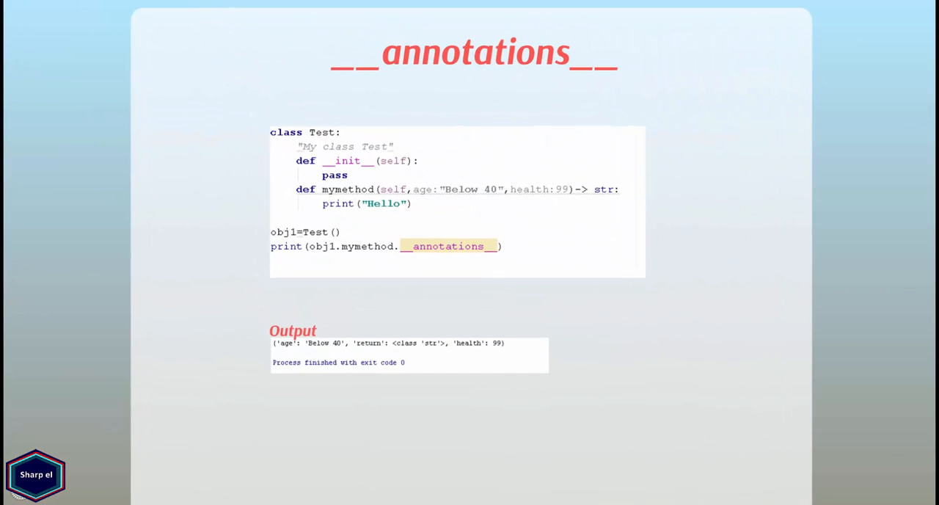